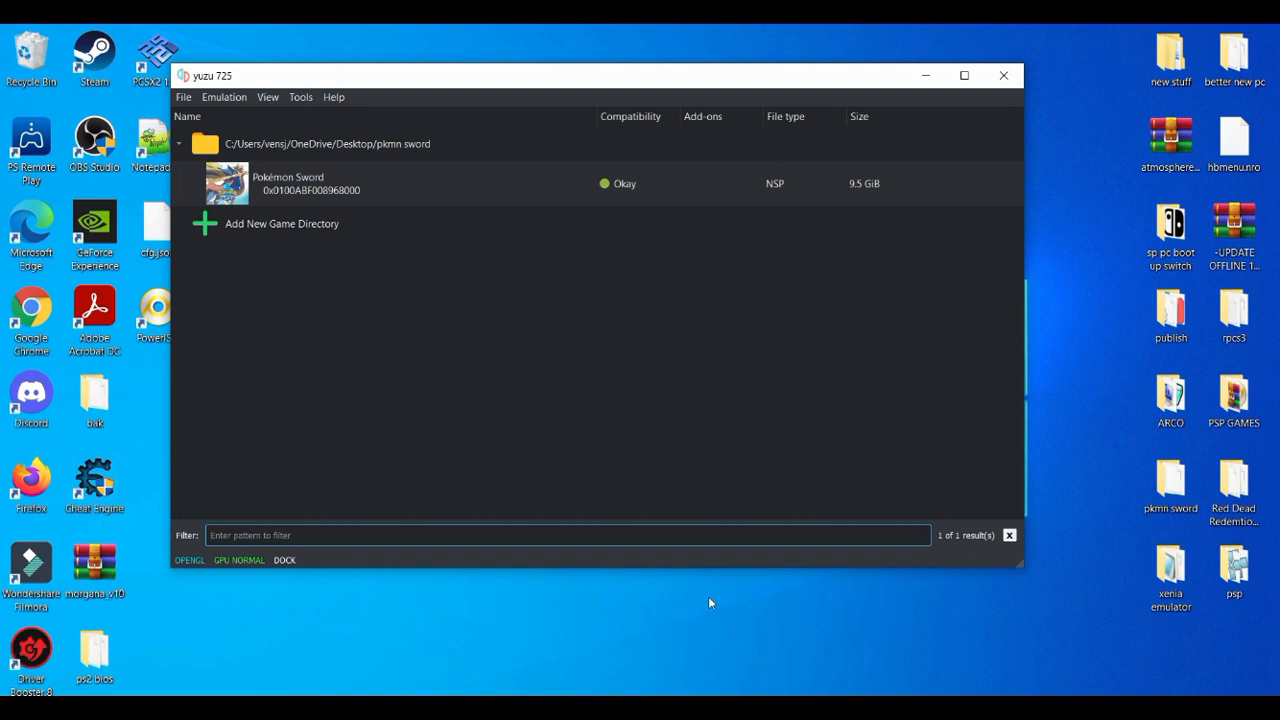
- Delete the 'main' file from Pokémon Sword's save data folder and close File Explorer
{"action": "left_click", "coordinate": [325, 143]}
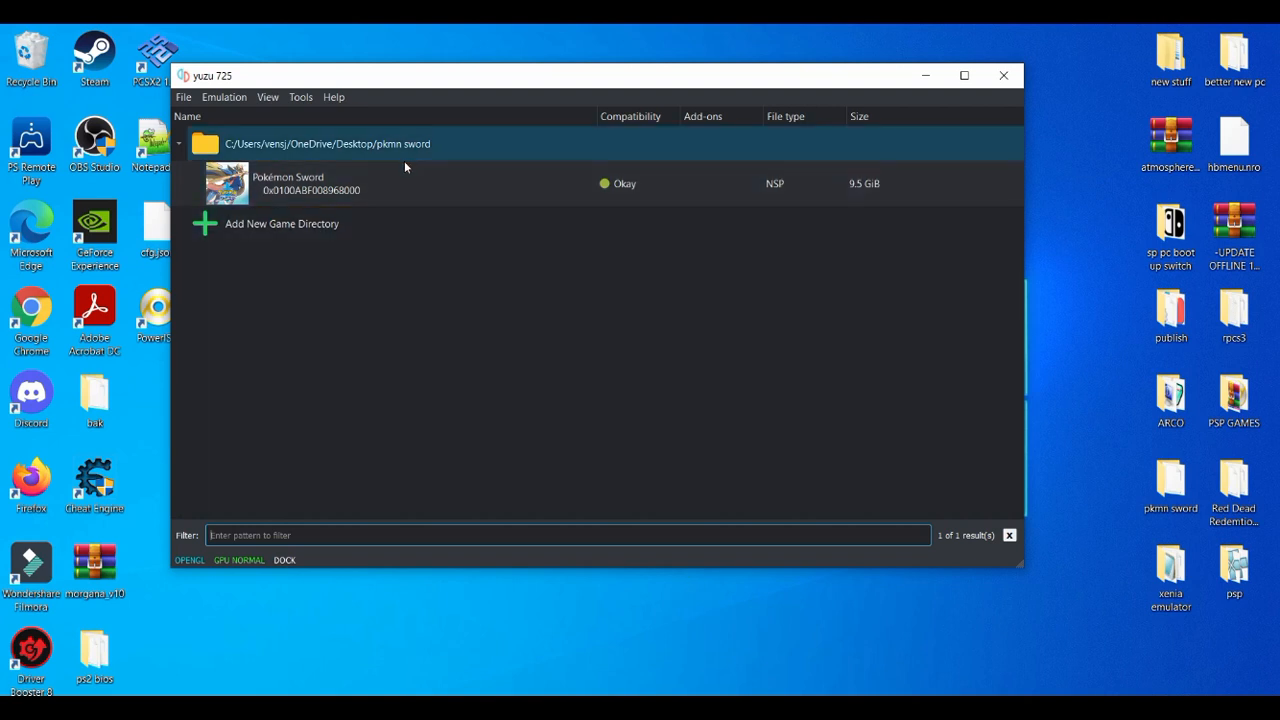
{"action": "right_click", "coordinate": [288, 183]}
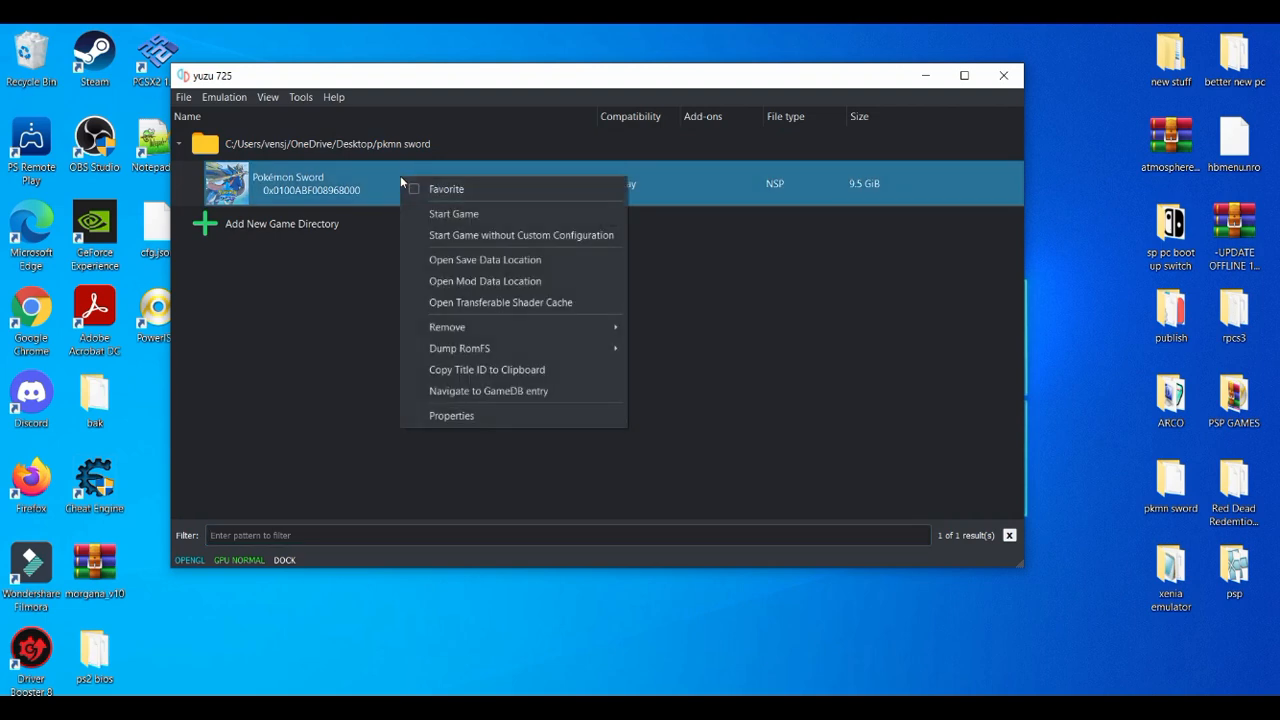
{"action": "mouse_move", "coordinate": [485, 265]}
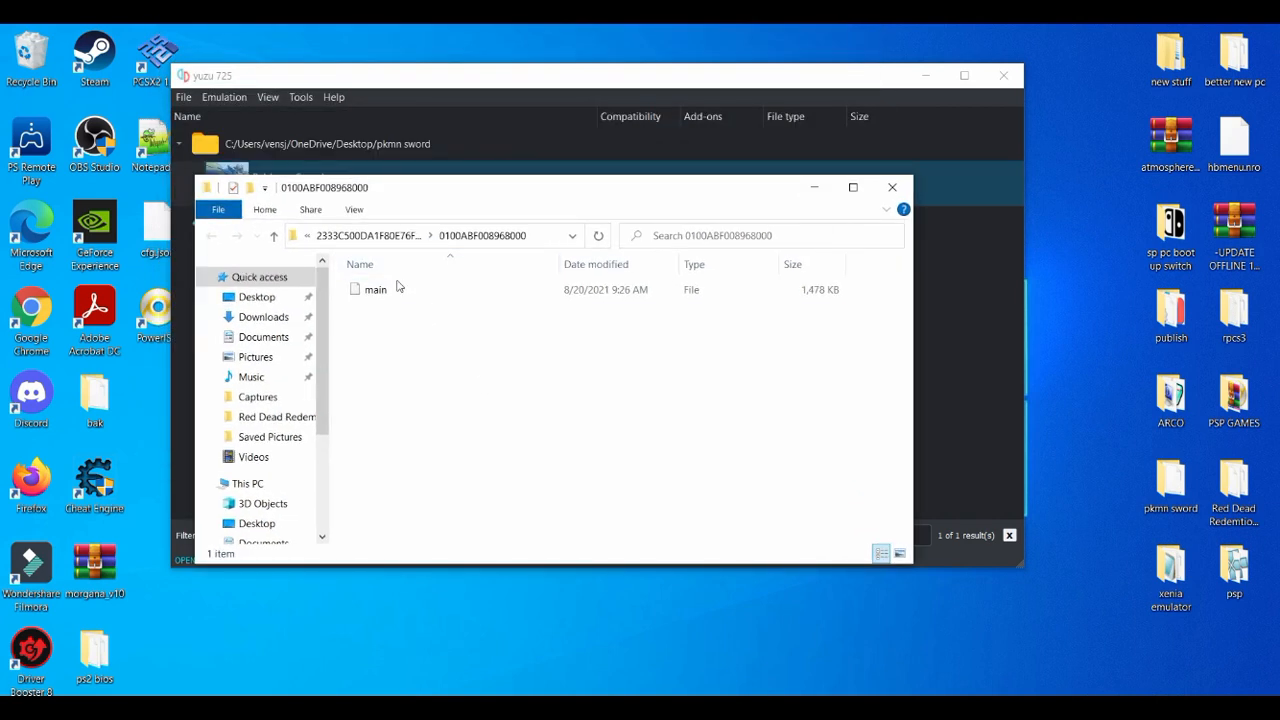
{"action": "left_click", "coordinate": [376, 289]}
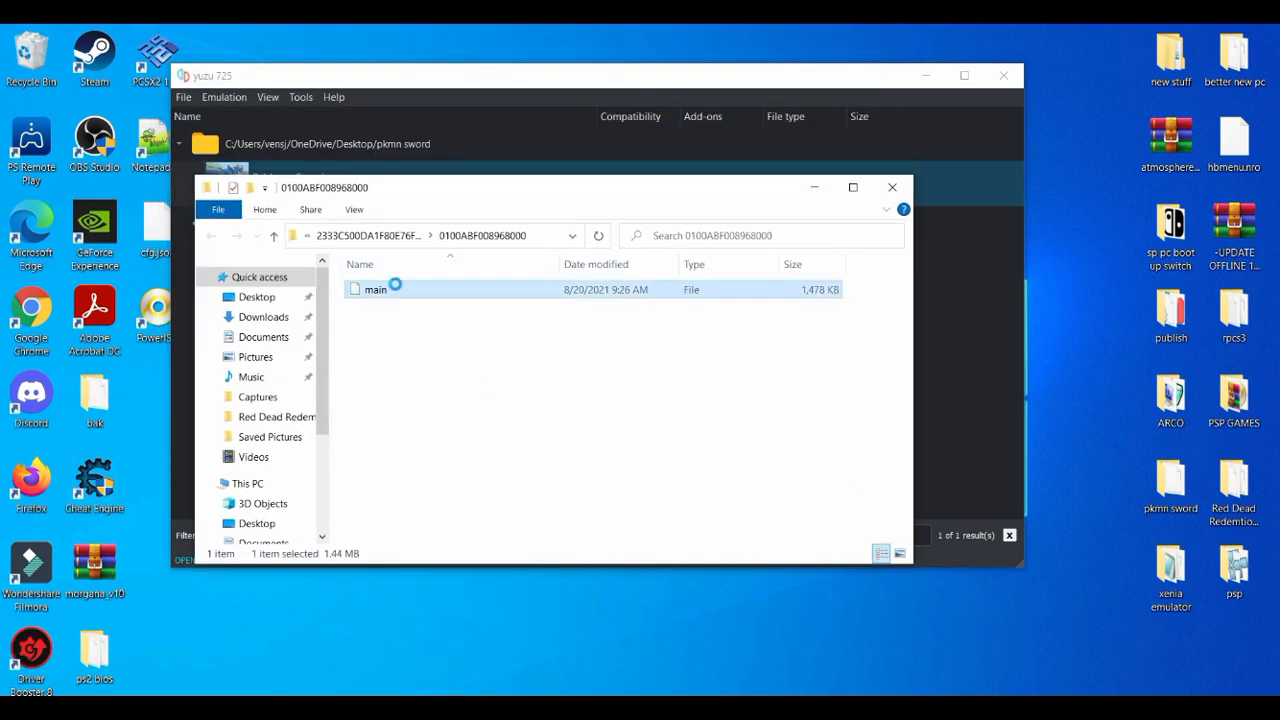
{"action": "right_click", "coordinate": [376, 289]}
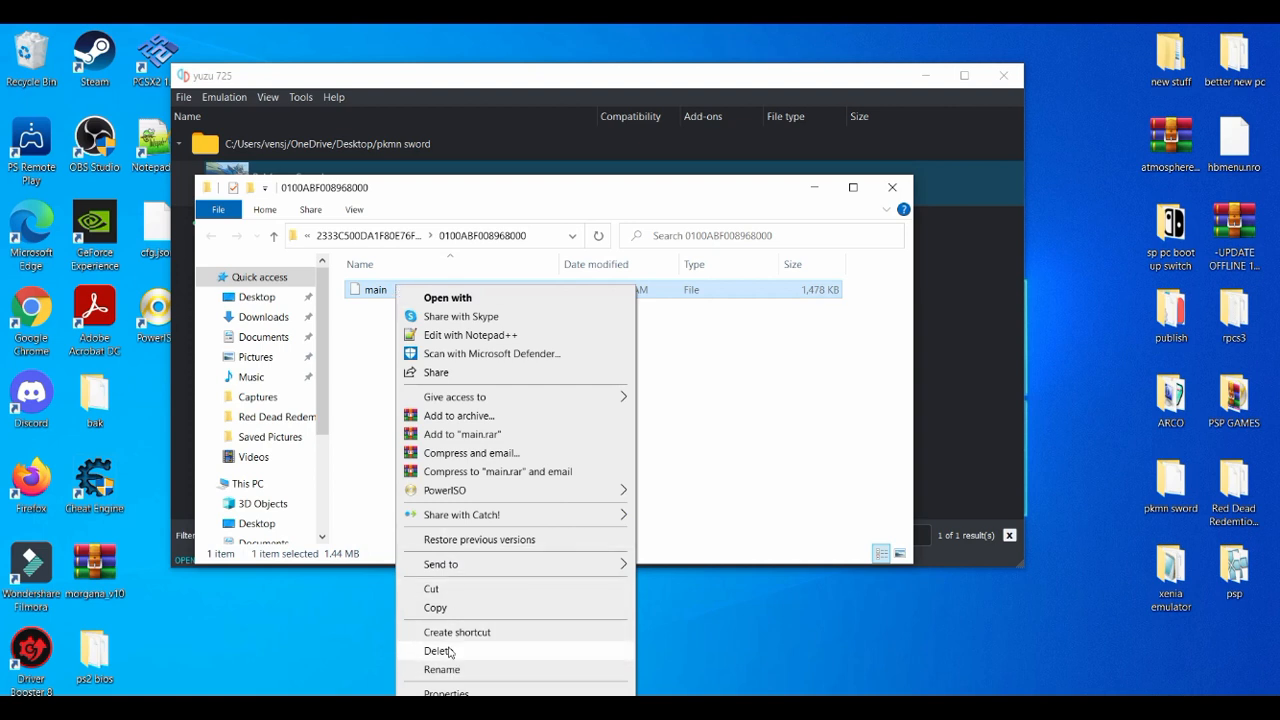
{"action": "left_click", "coordinate": [438, 651]}
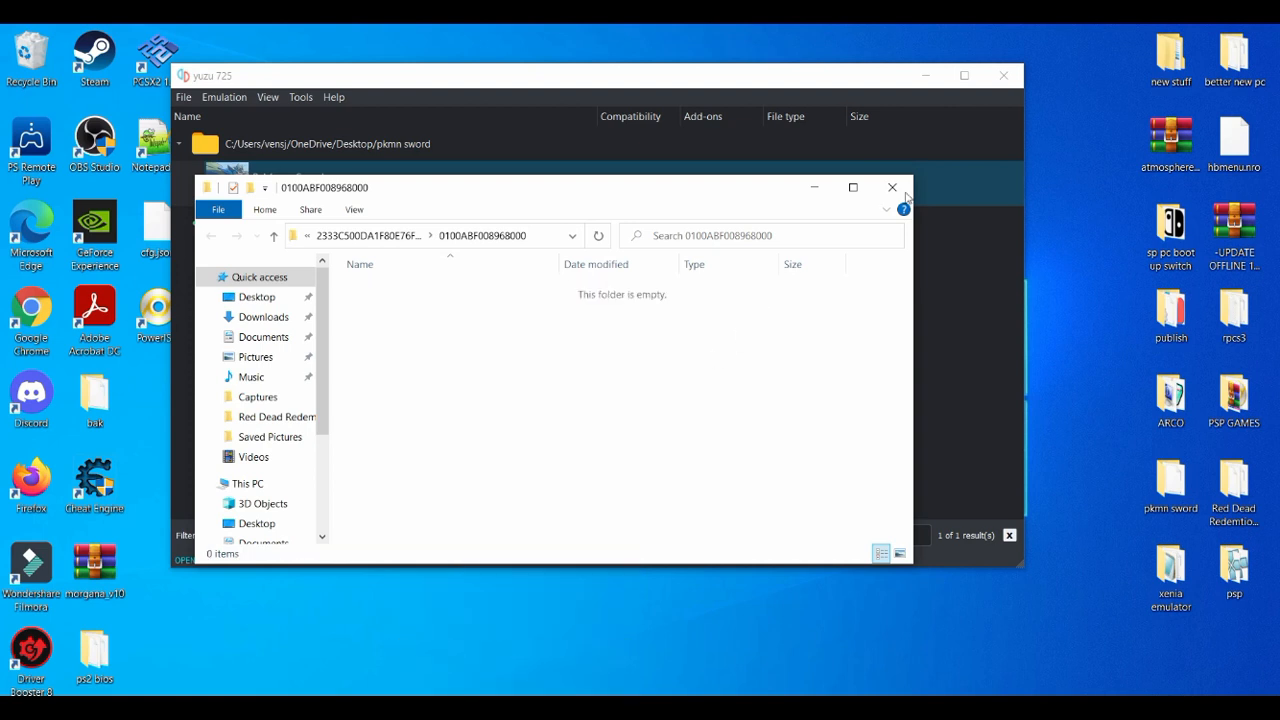
{"action": "left_click", "coordinate": [891, 187]}
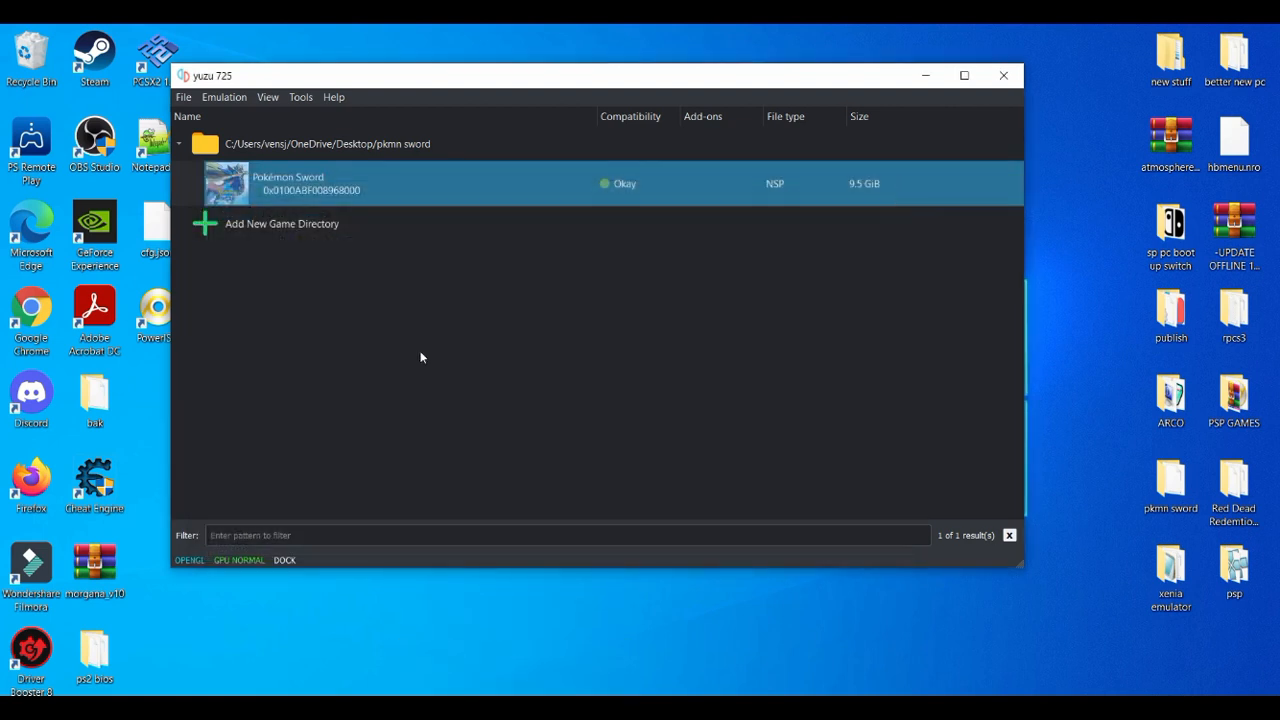
{"action": "mouse_move", "coordinate": [327, 189]}
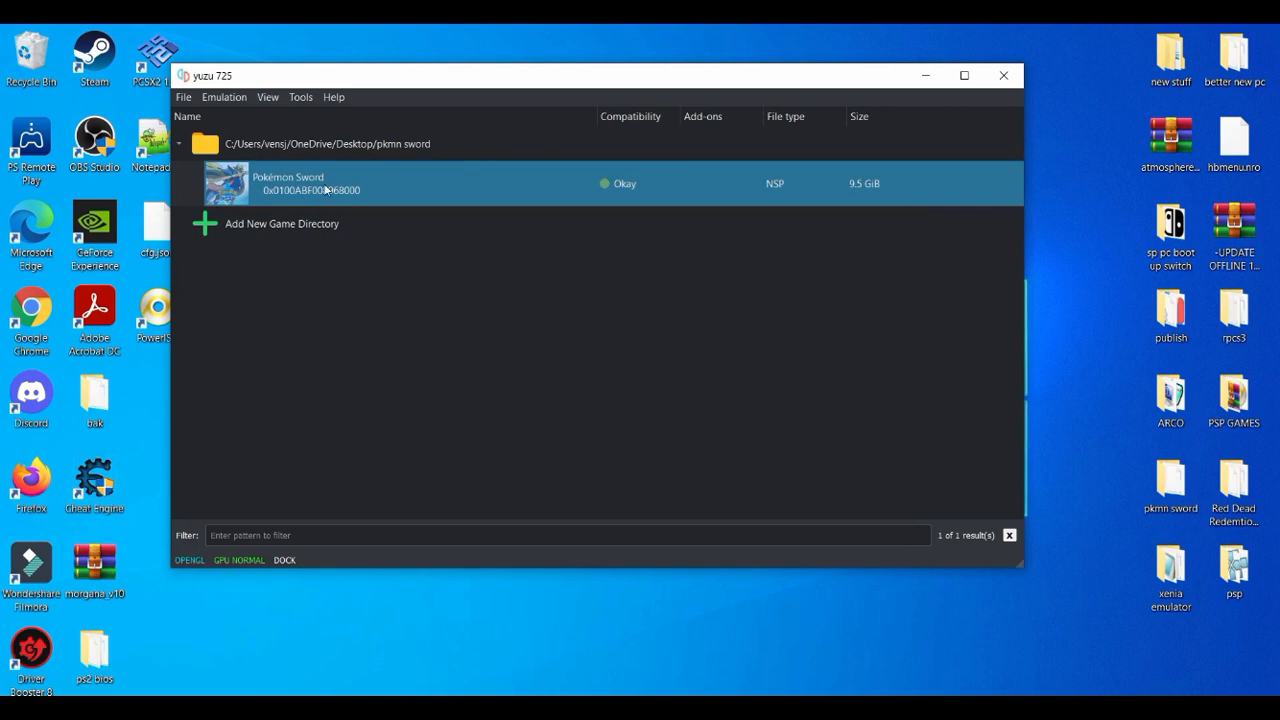
- Launch Pokémon Sword to the language selection screen, then stop emulation via Emulation > Stop
{"action": "double_click", "coordinate": [288, 183]}
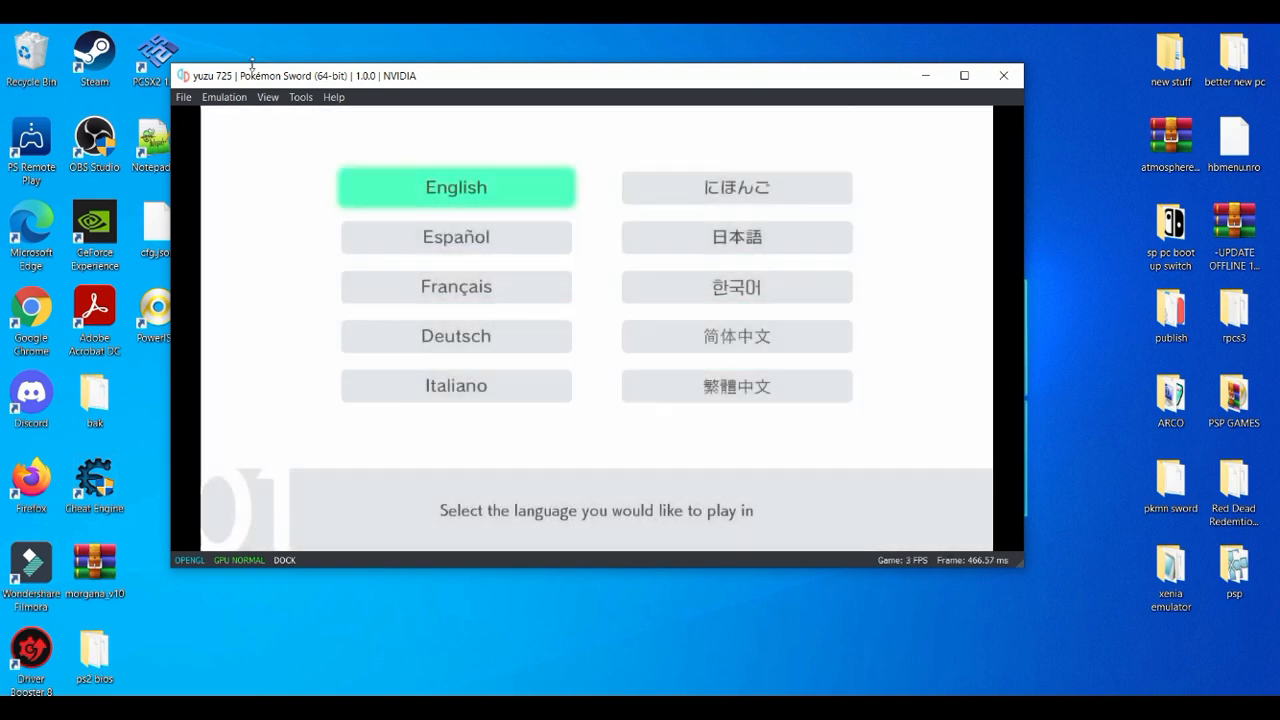
{"action": "left_click", "coordinate": [224, 97]}
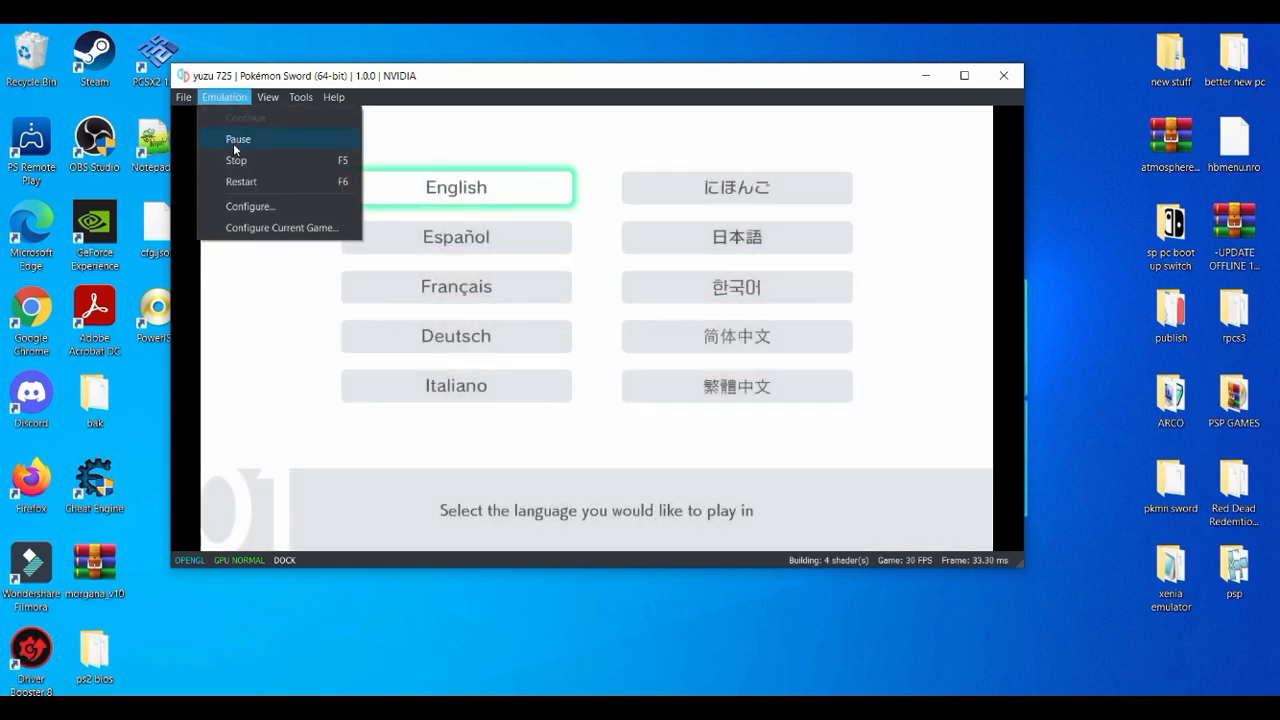
{"action": "left_click", "coordinate": [236, 160]}
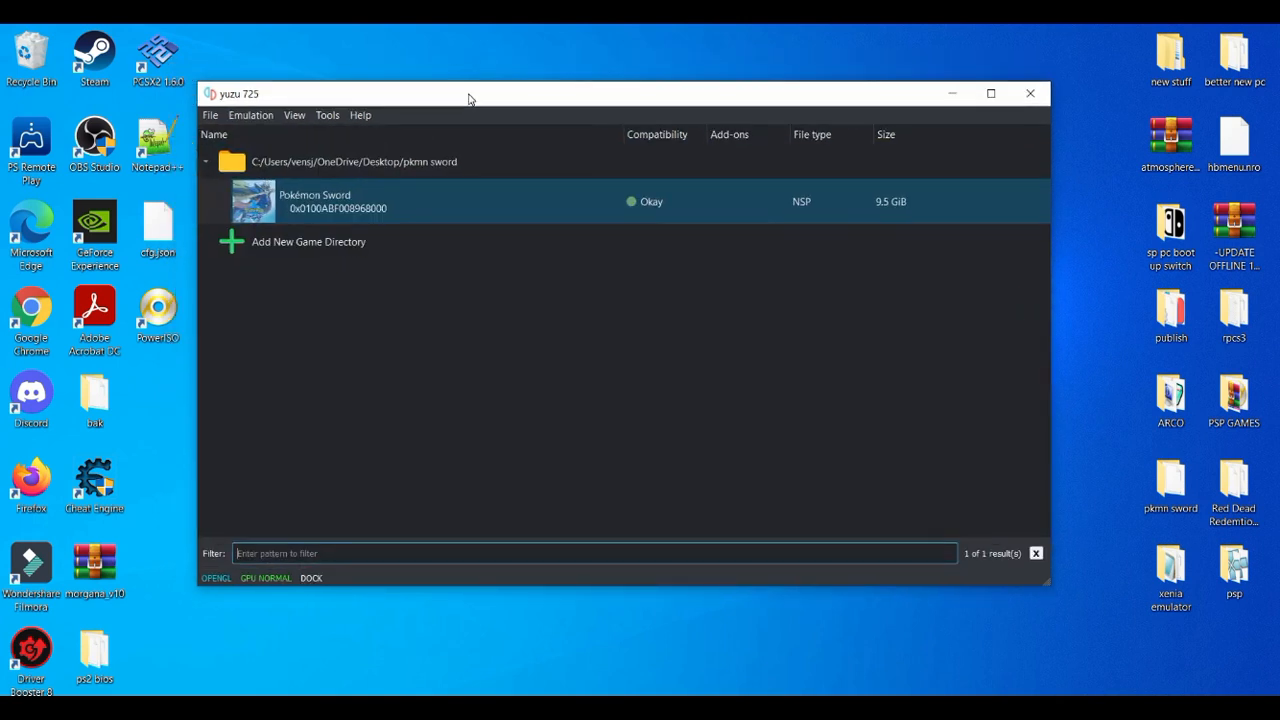
{"action": "left_click_drag", "start_coordinate": [467, 93], "coordinate": [485, 77]}
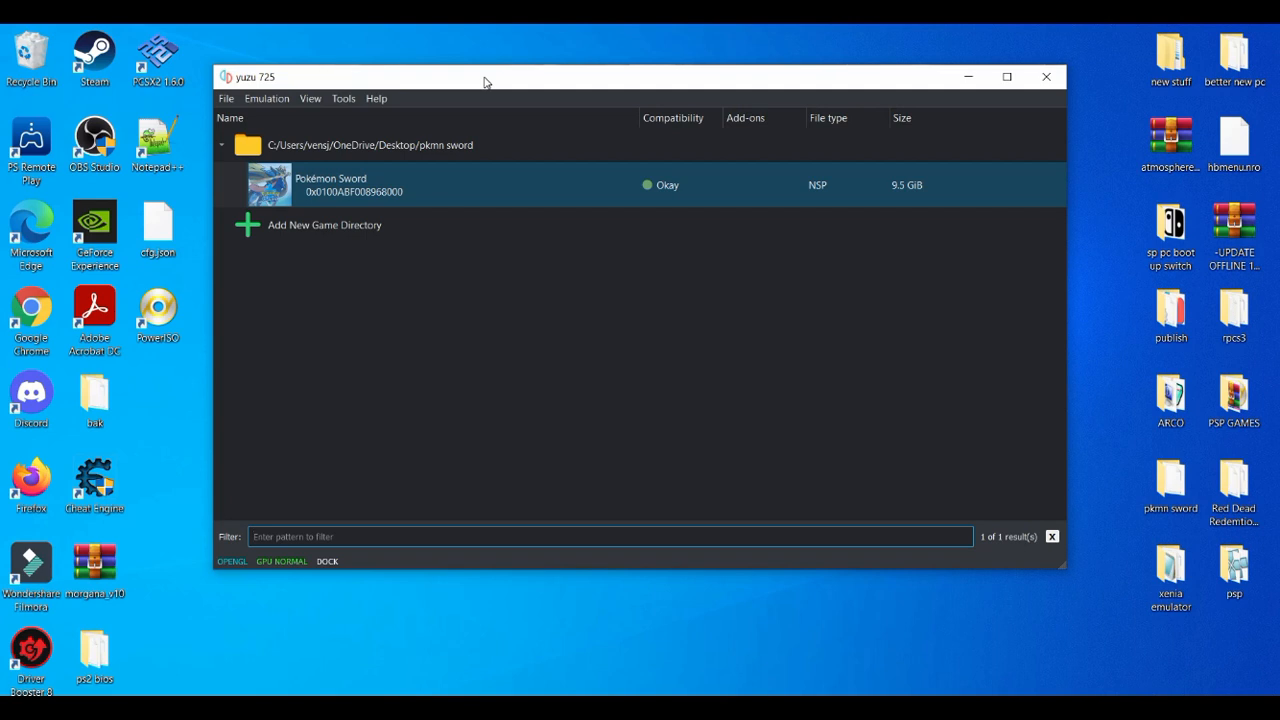
{"action": "left_click", "coordinate": [610, 537]}
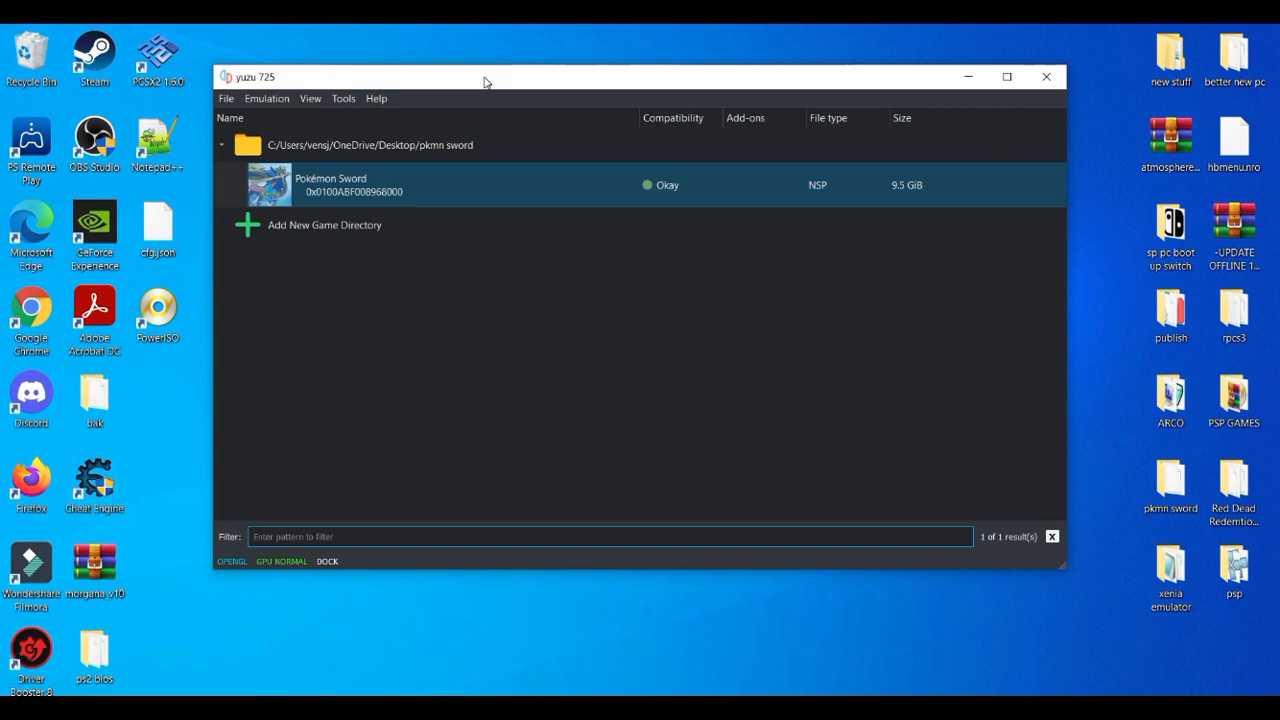
{"action": "left_click", "coordinate": [610, 537]}
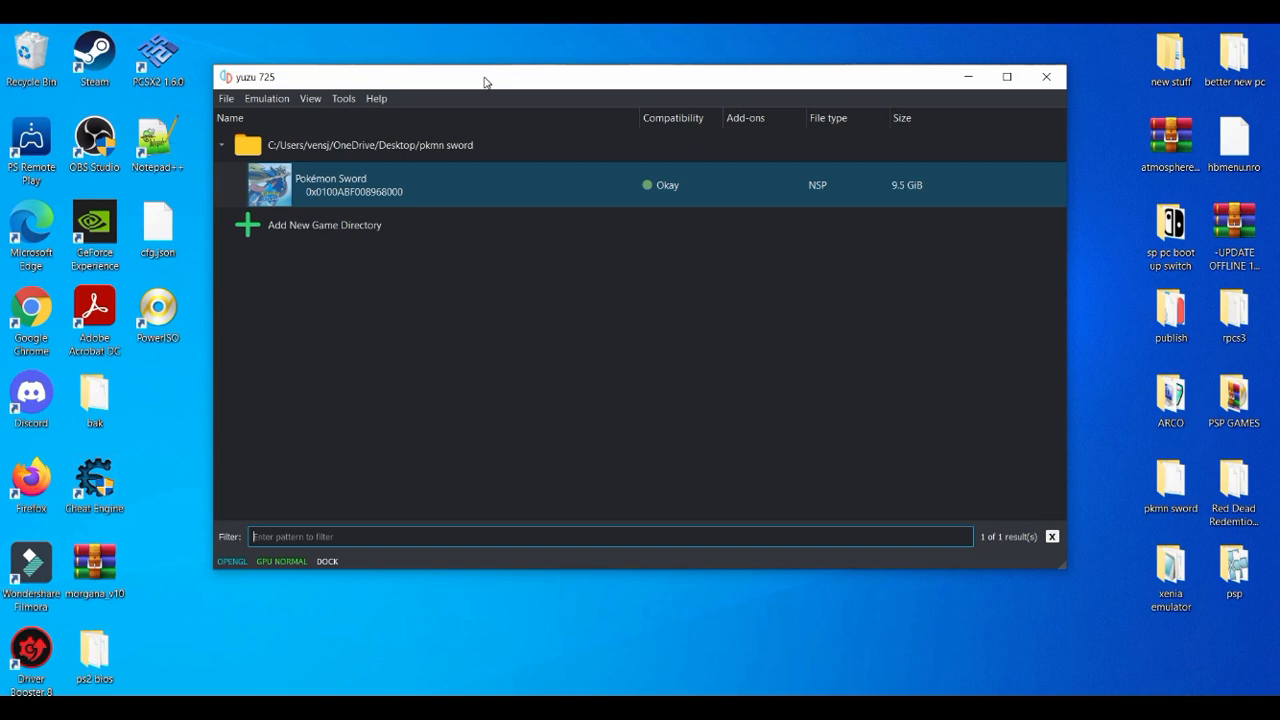